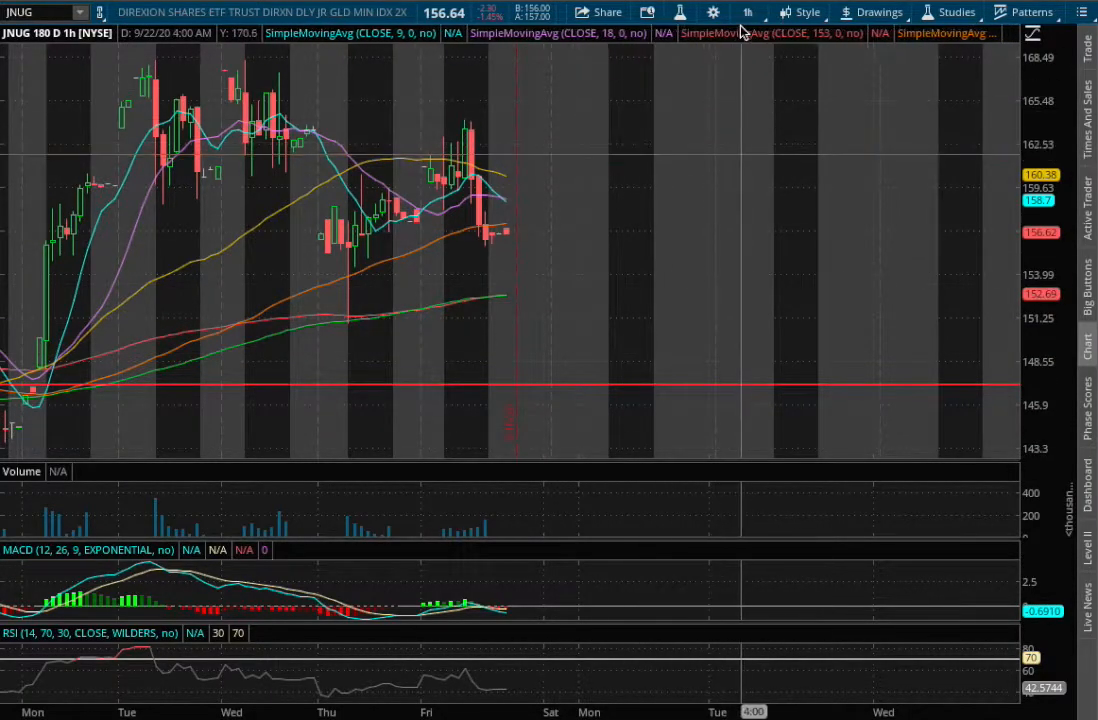
Step: Step the JNUG chart from hourly to 180D:4h, then to 20Y:1D daily candles
{"action": "left_click", "coordinate": [746, 12]}
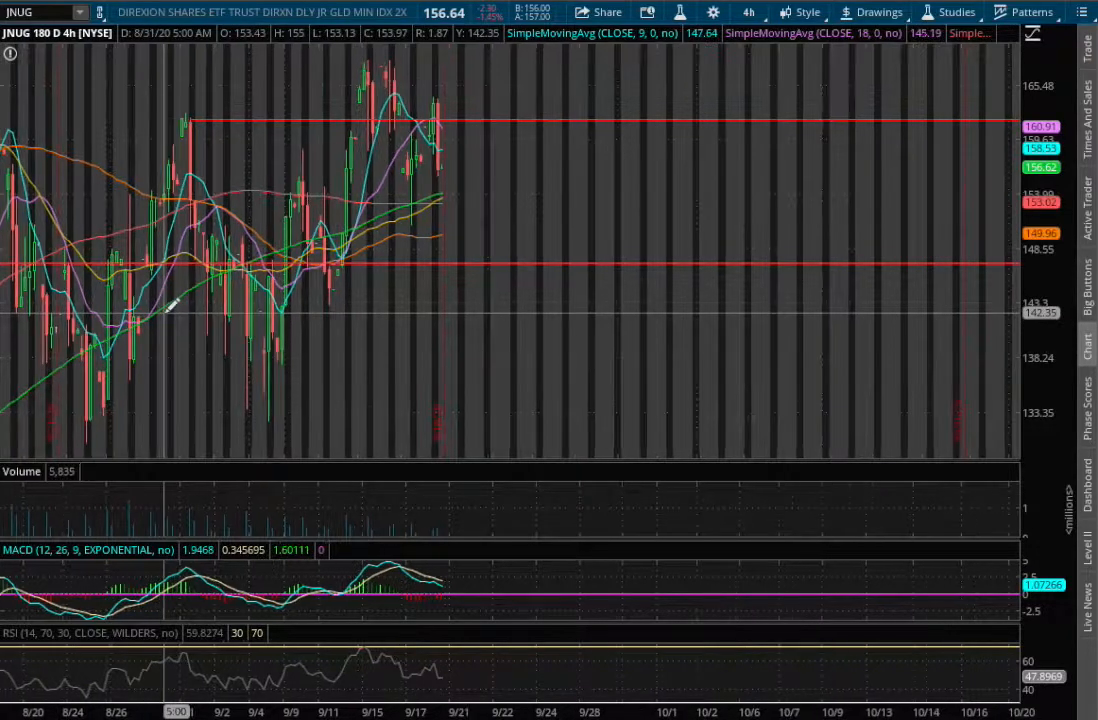
{"action": "mouse_move", "coordinate": [170, 300]}
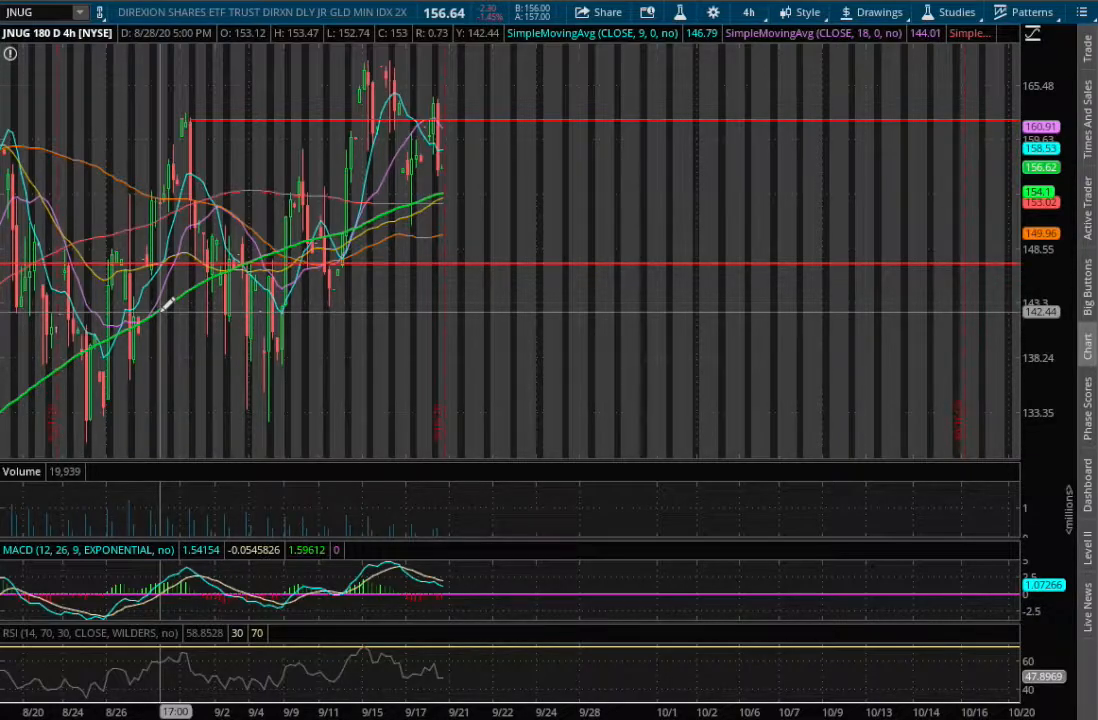
{"action": "mouse_move", "coordinate": [420, 580]}
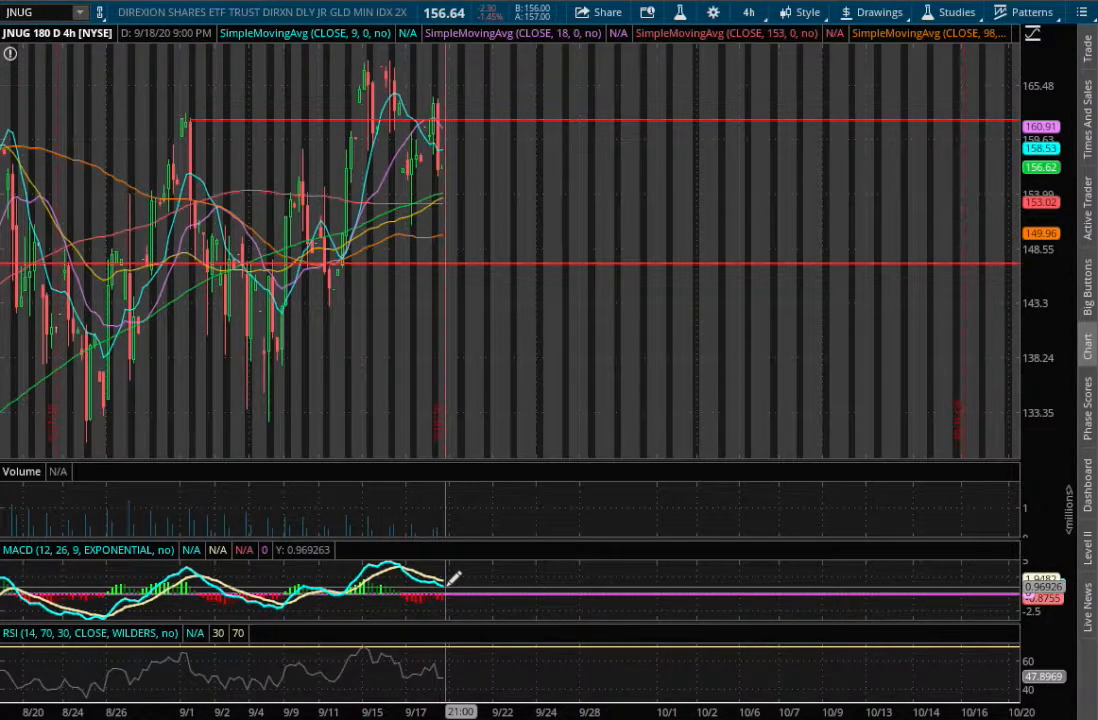
{"action": "left_click", "coordinate": [748, 12]}
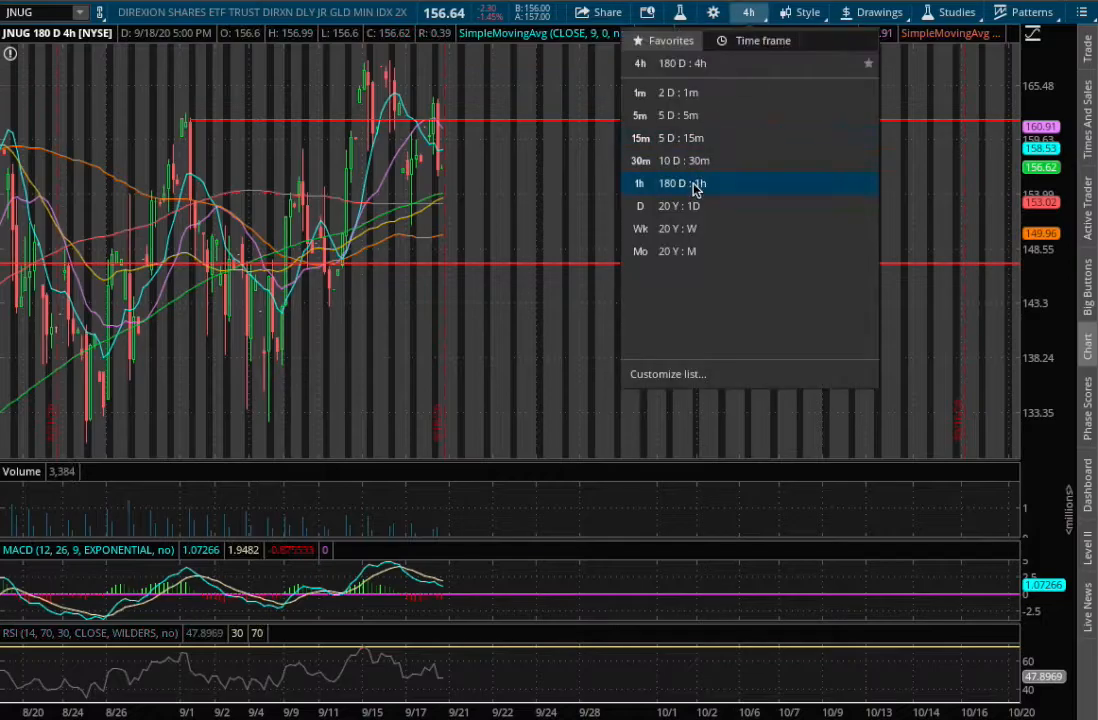
{"action": "left_click", "coordinate": [640, 204]}
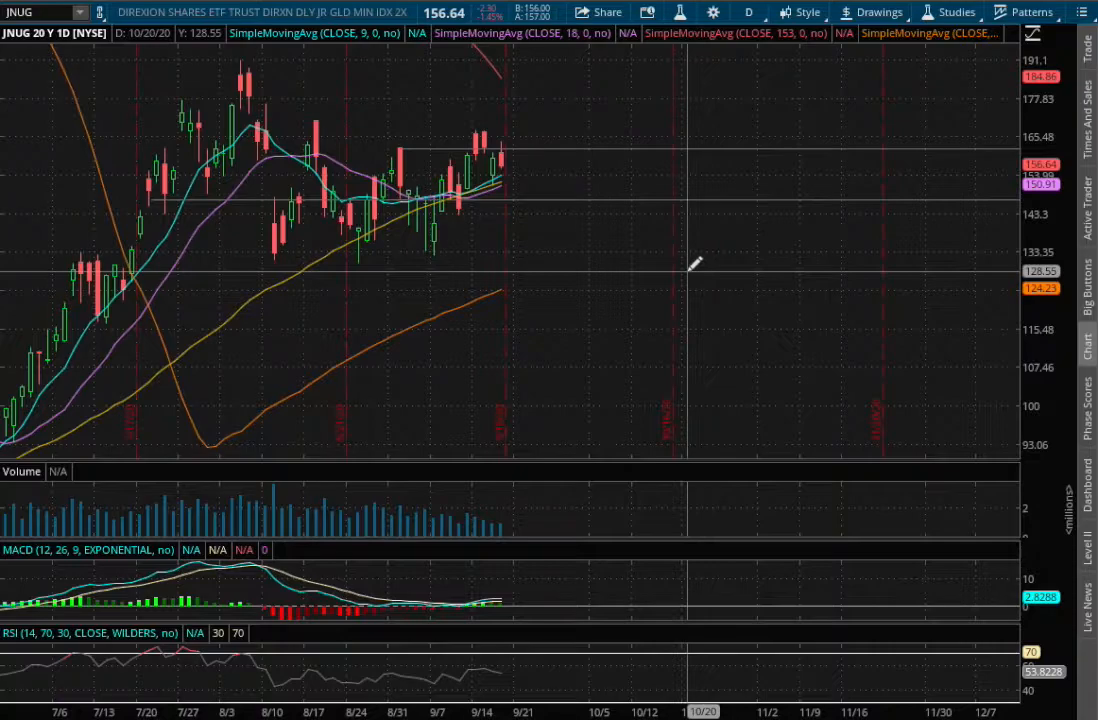
{"action": "mouse_move", "coordinate": [484, 598]}
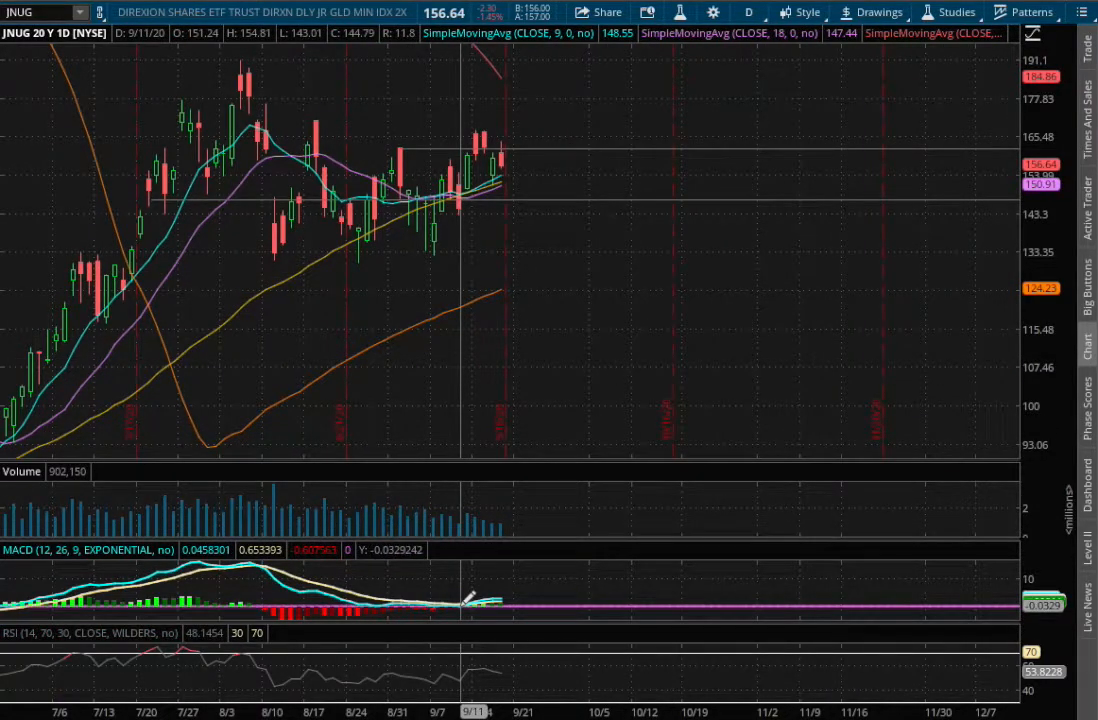
{"action": "mouse_move", "coordinate": [640, 364]}
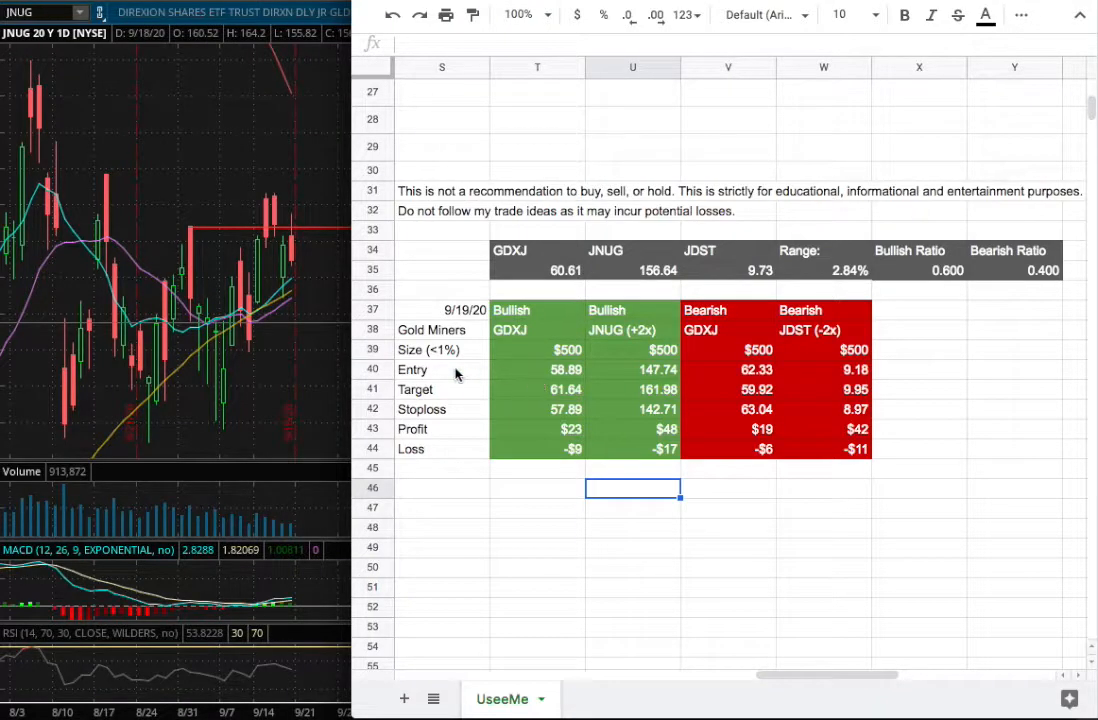
{"action": "mouse_move", "coordinate": [646, 384]}
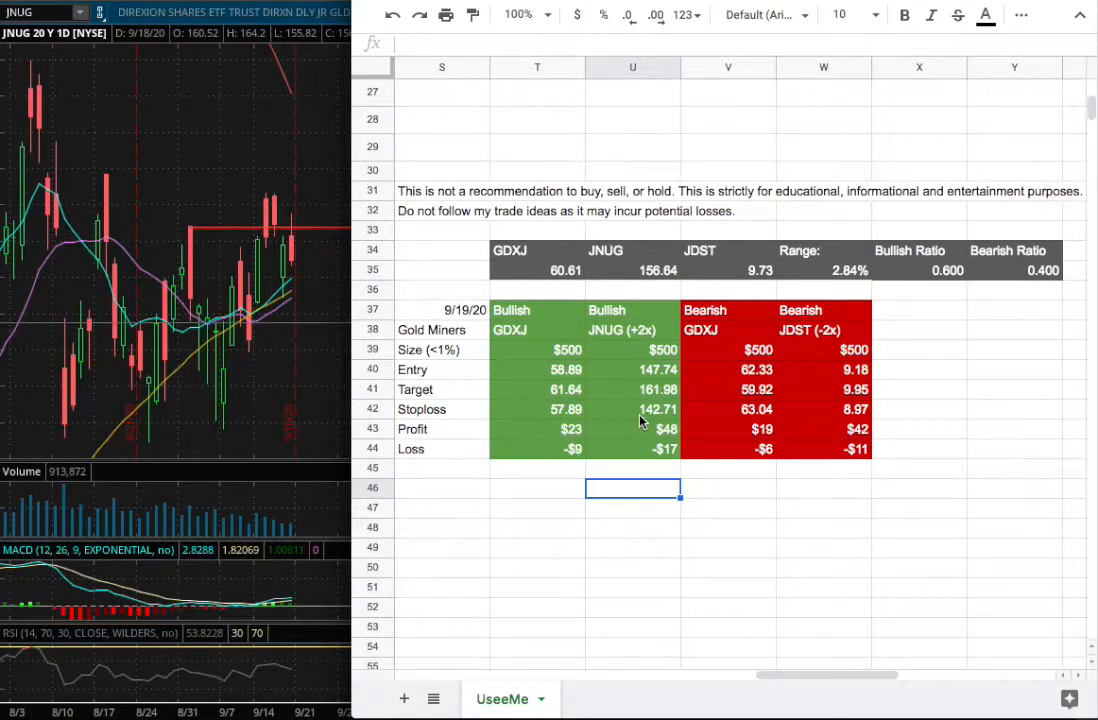
{"action": "mouse_move", "coordinate": [664, 424]}
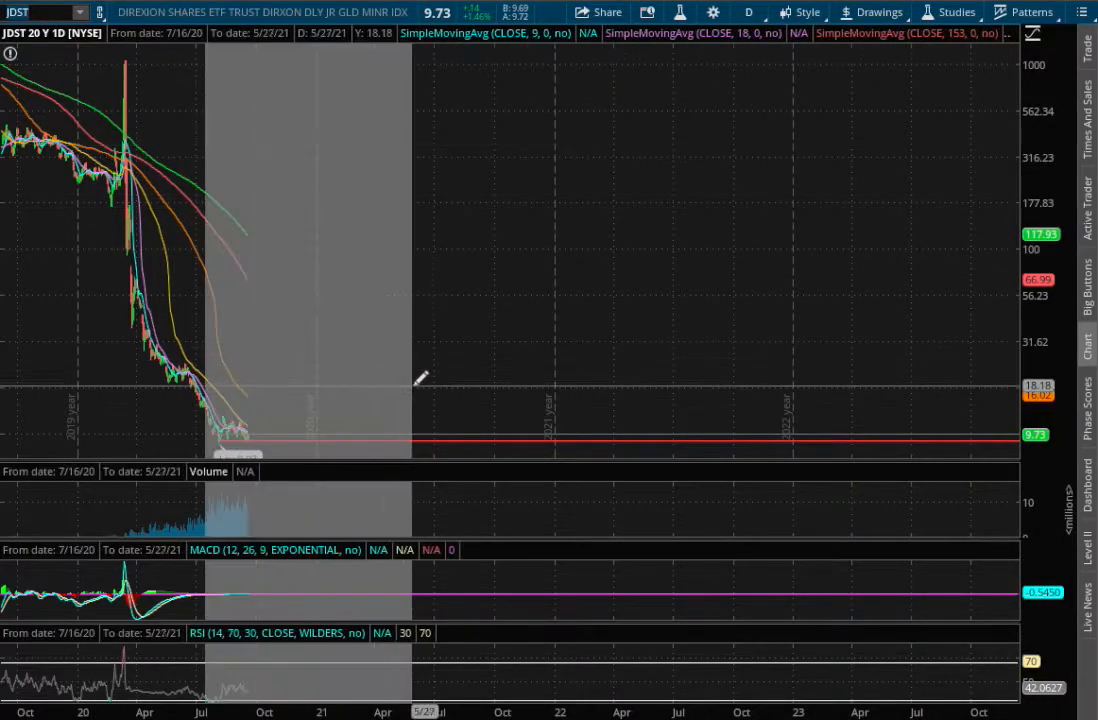
Step: Cycle the JDST chart through 180D:1h and 180D:4h, ending on 20Y:1D daily candles
{"action": "left_click", "coordinate": [748, 12]}
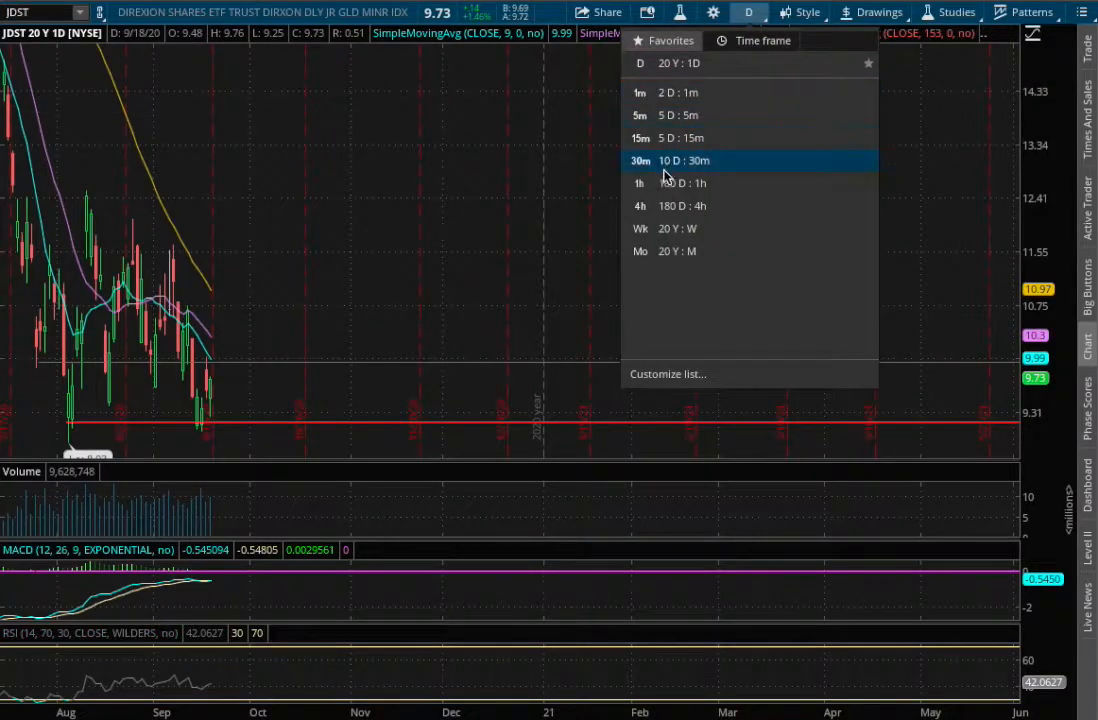
{"action": "left_click", "coordinate": [672, 160]}
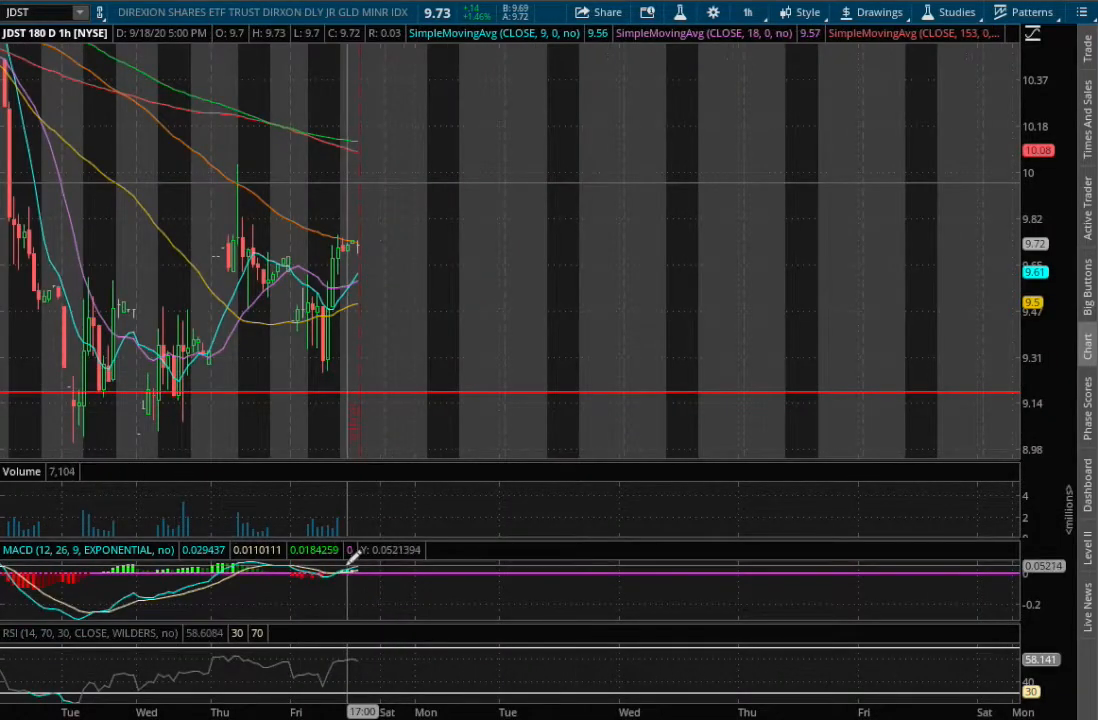
{"action": "mouse_move", "coordinate": [616, 148]}
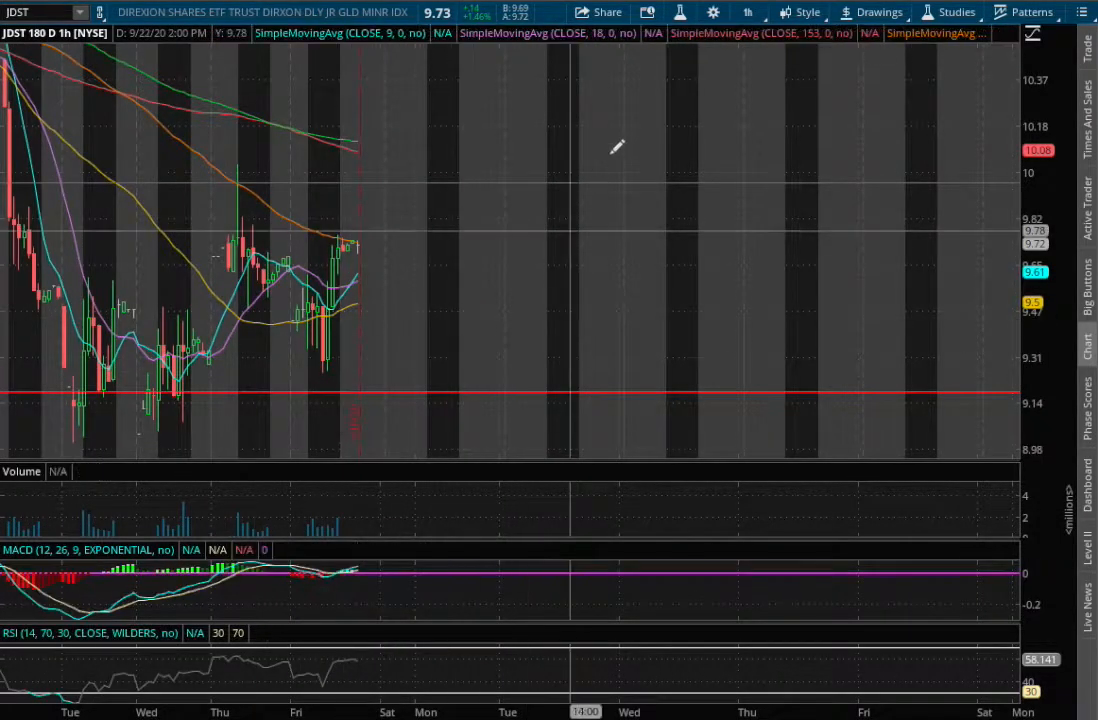
{"action": "left_click", "coordinate": [740, 12]}
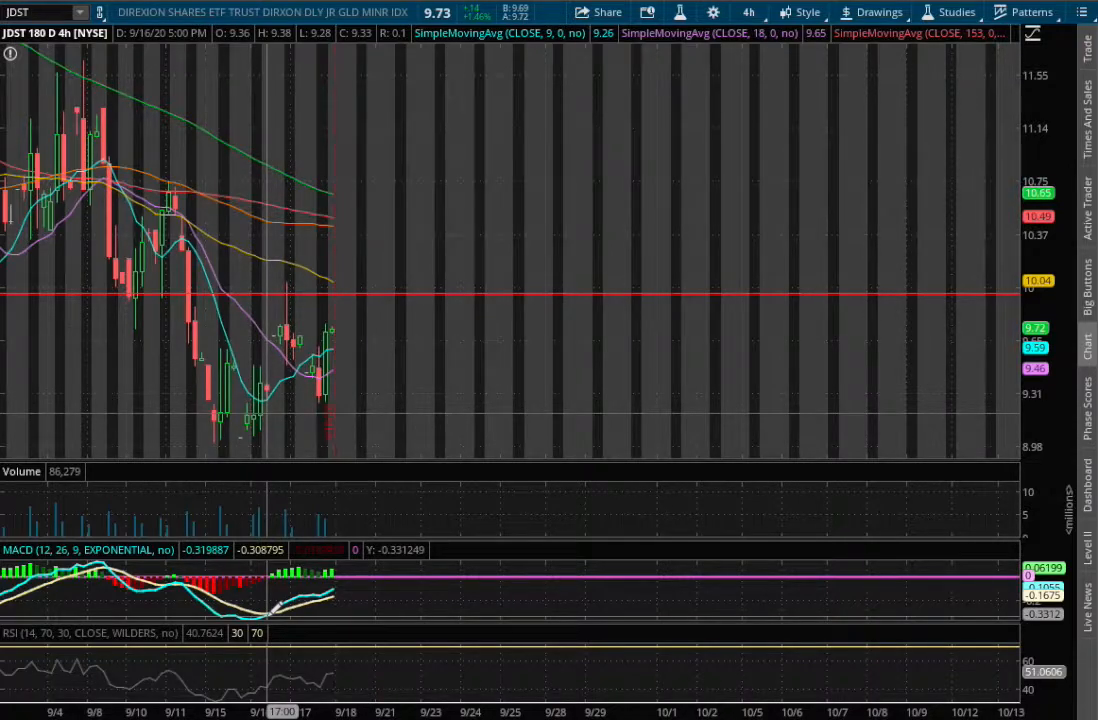
{"action": "mouse_move", "coordinate": [702, 50]}
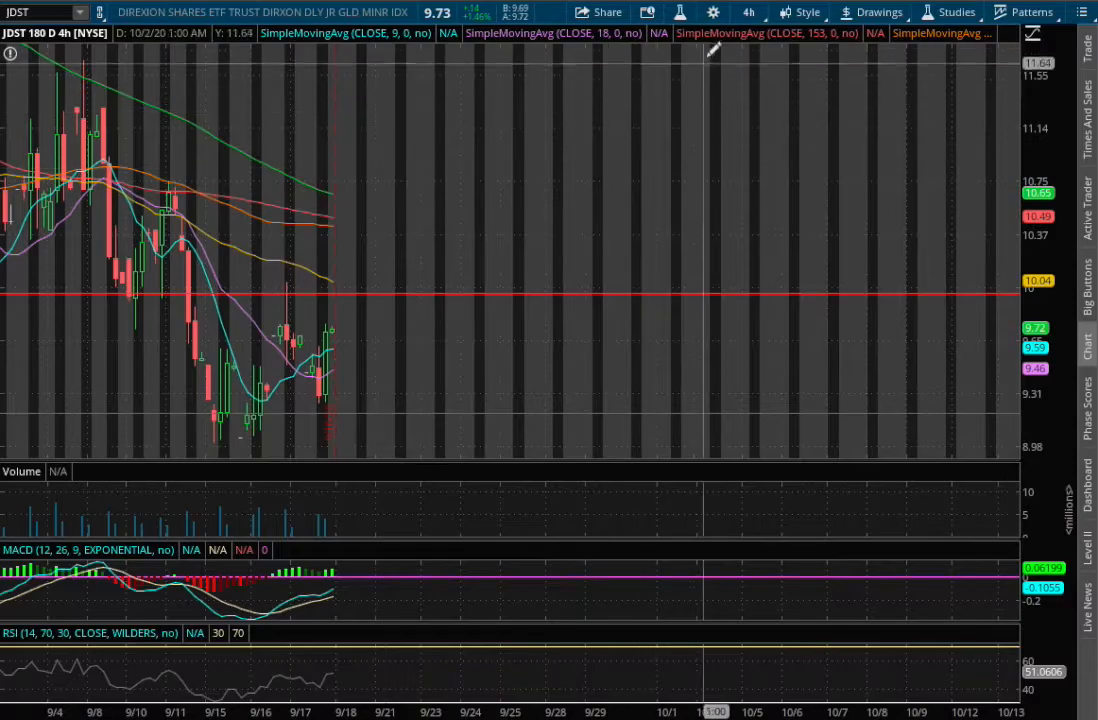
{"action": "left_click", "coordinate": [756, 12]}
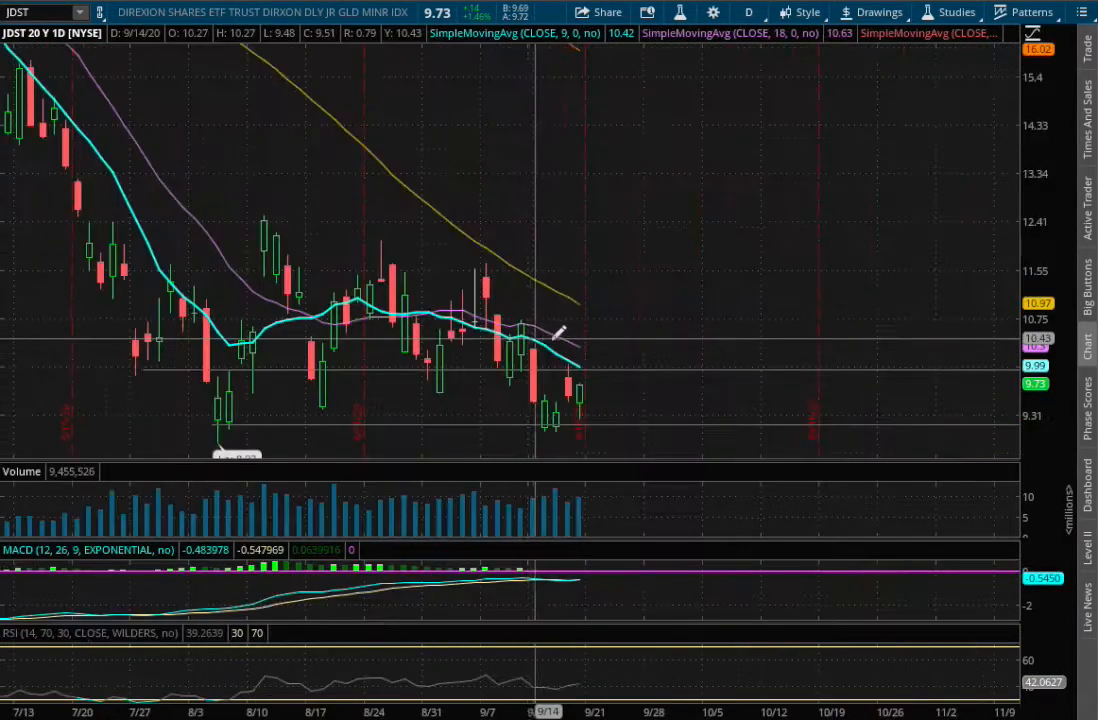
{"action": "mouse_move", "coordinate": [666, 330]}
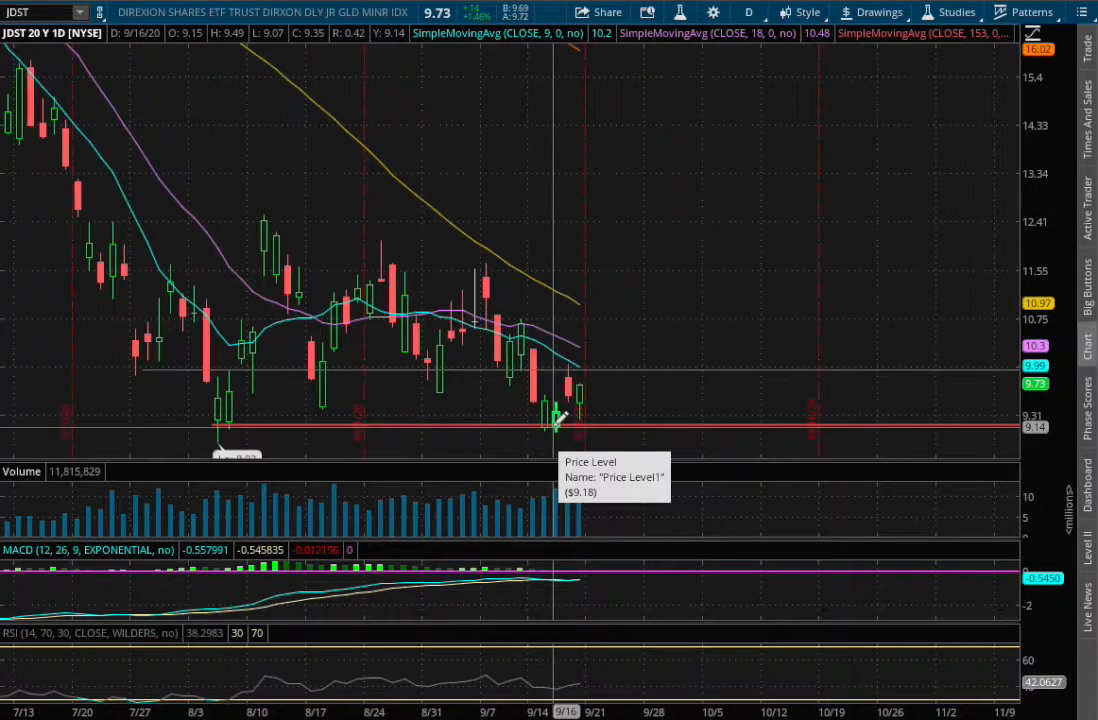
{"action": "mouse_move", "coordinate": [608, 432]}
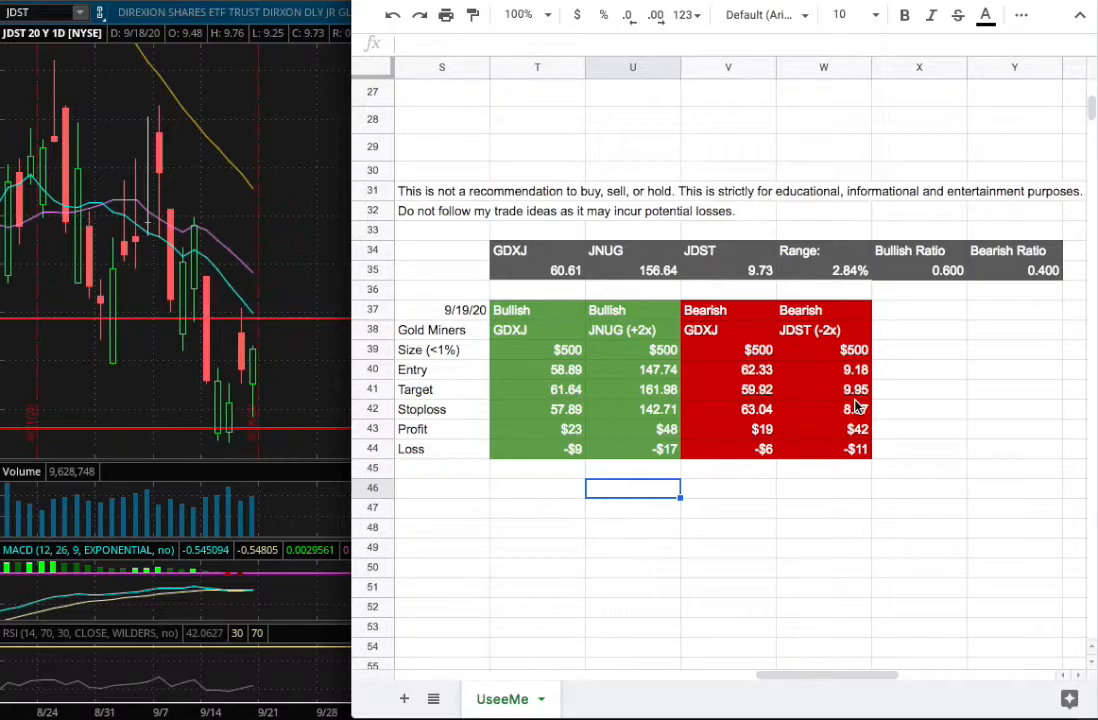
{"action": "mouse_move", "coordinate": [248, 322]}
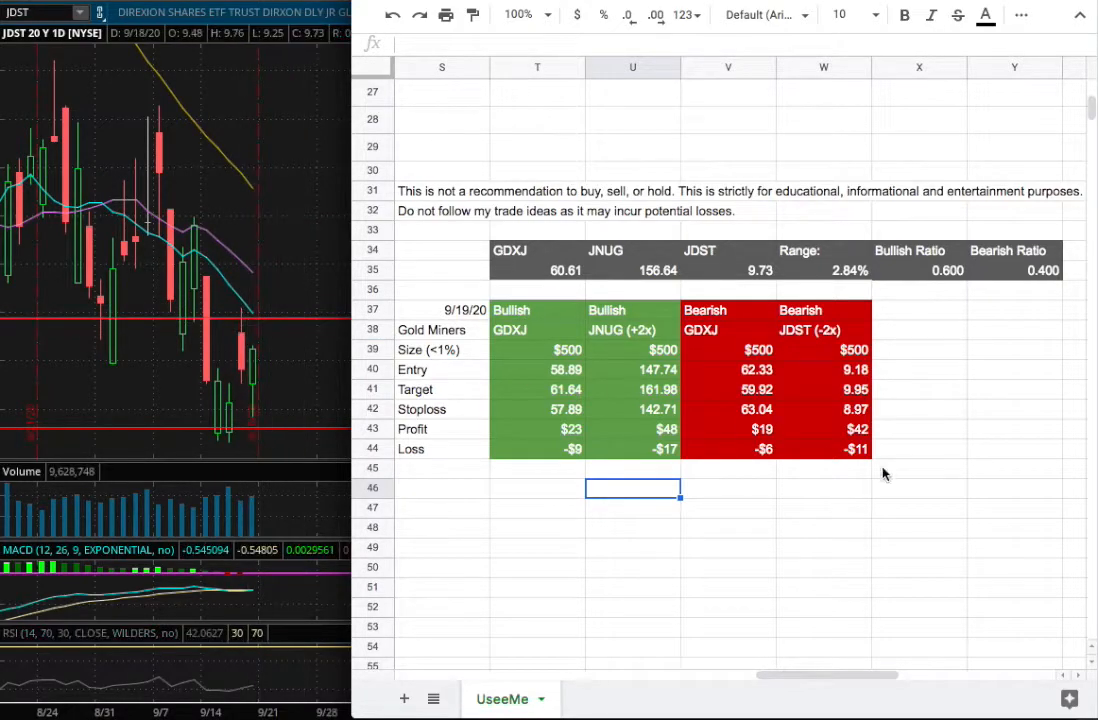
{"action": "mouse_move", "coordinate": [846, 422]}
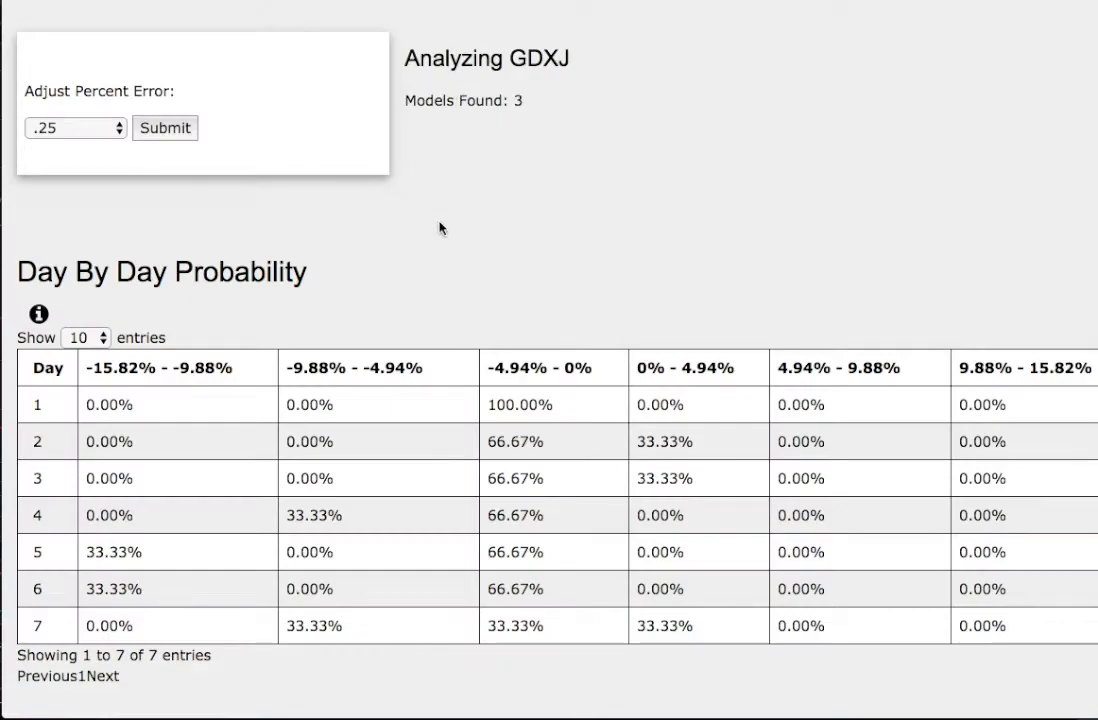
{"action": "mouse_move", "coordinate": [236, 220]}
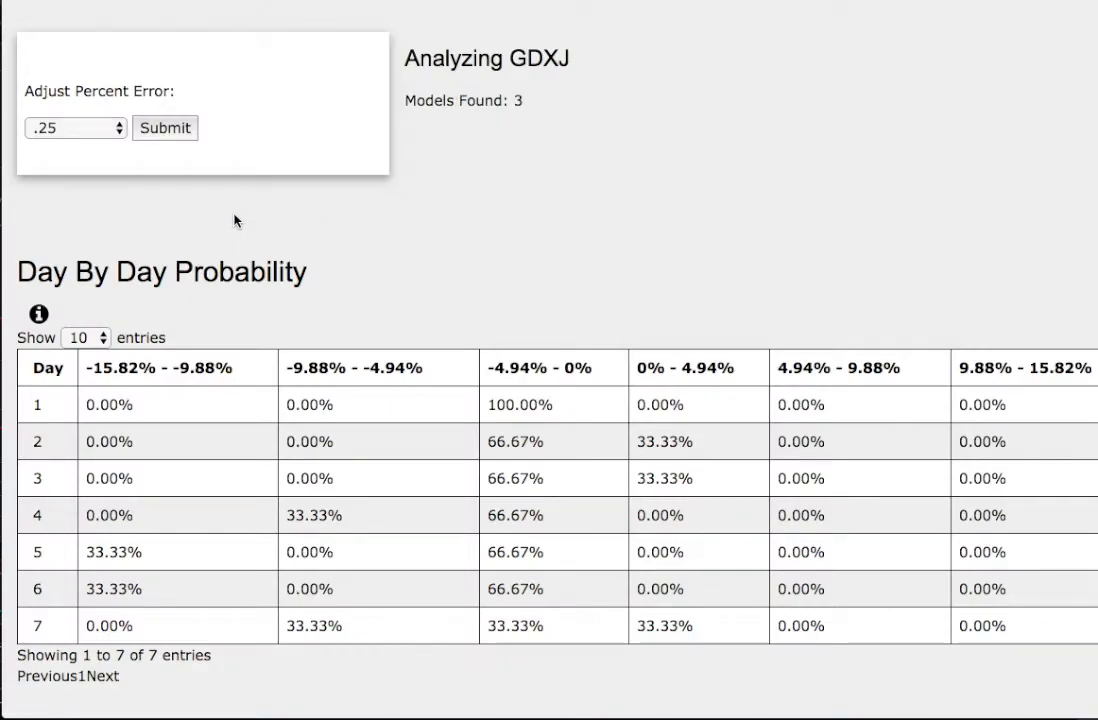
{"action": "mouse_move", "coordinate": [504, 156]}
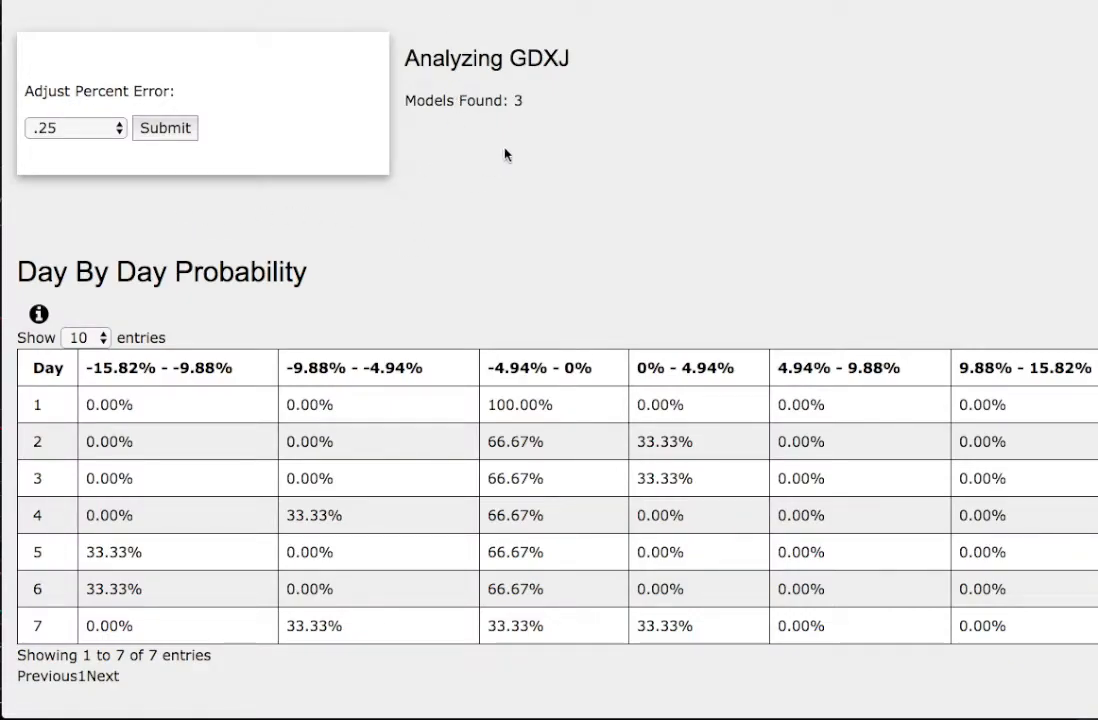
{"action": "mouse_move", "coordinate": [520, 70]}
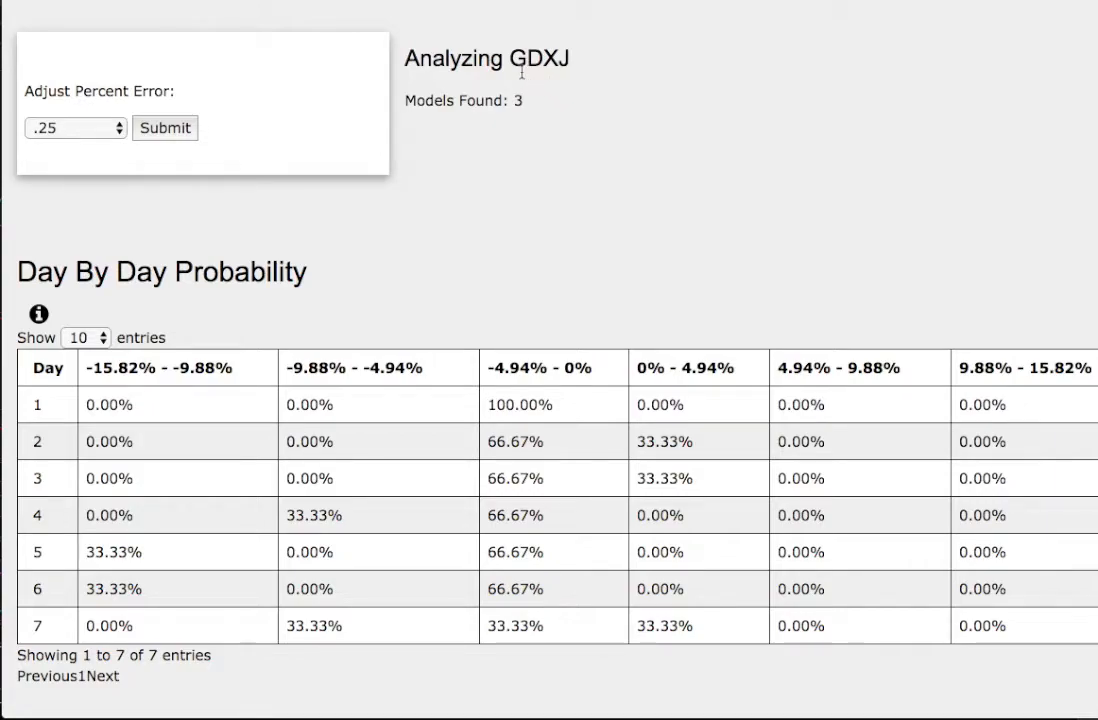
{"action": "mouse_move", "coordinate": [552, 90]}
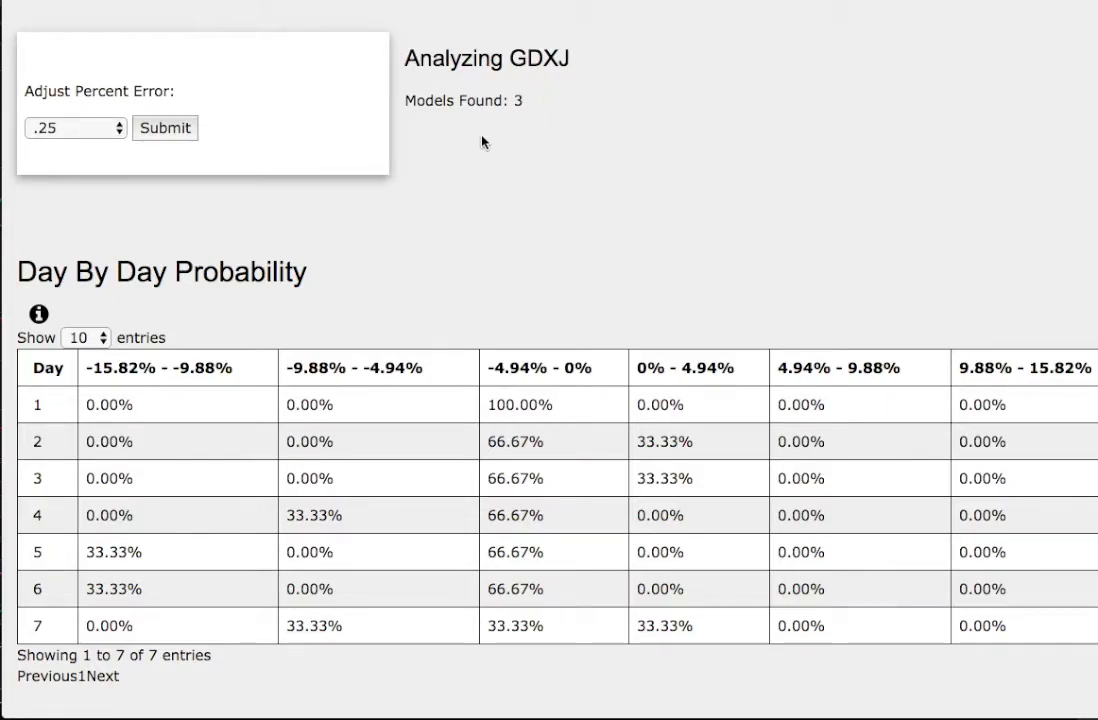
{"action": "mouse_move", "coordinate": [444, 130]}
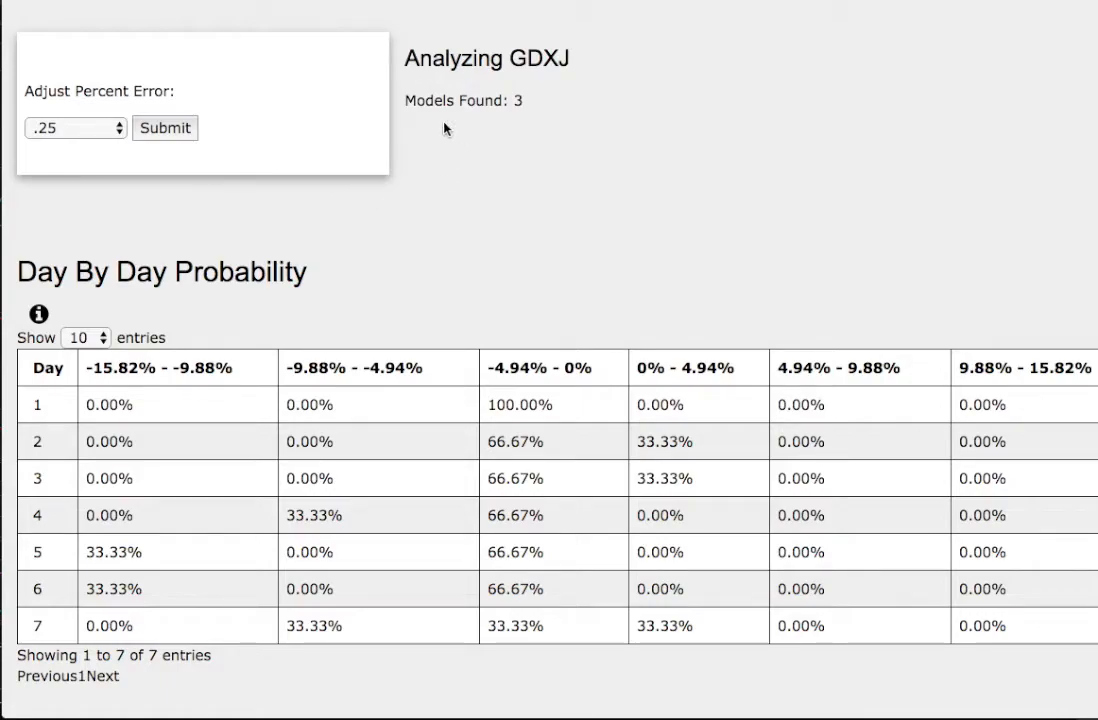
{"action": "mouse_move", "coordinate": [498, 124]}
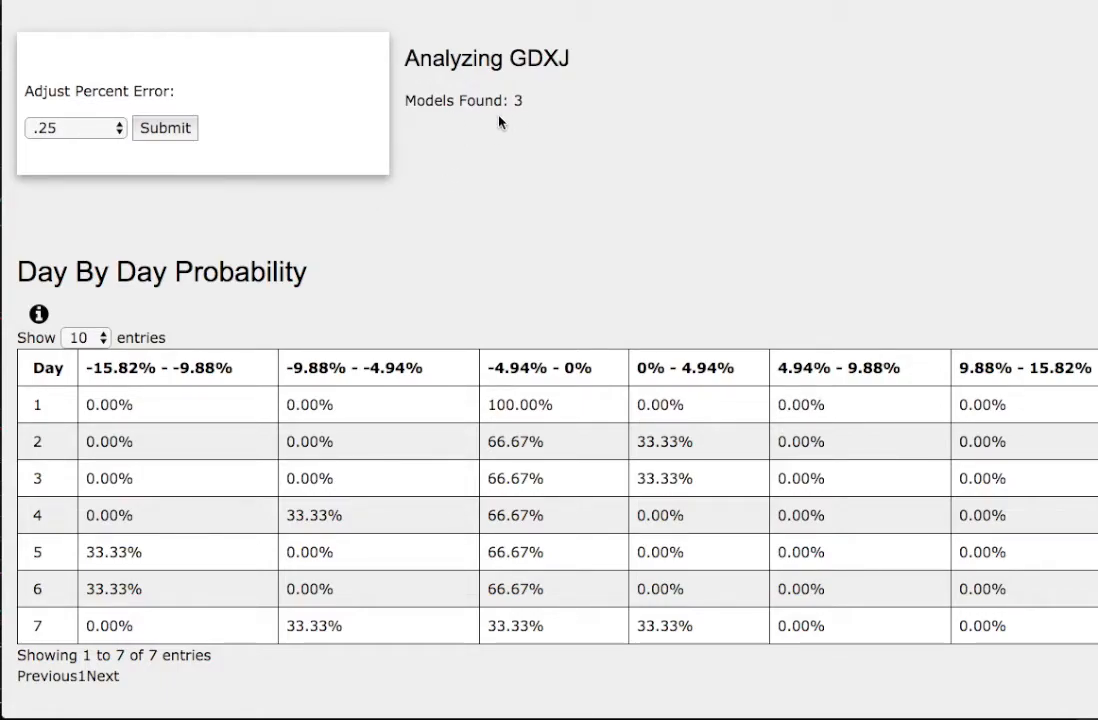
{"action": "mouse_move", "coordinate": [434, 126]}
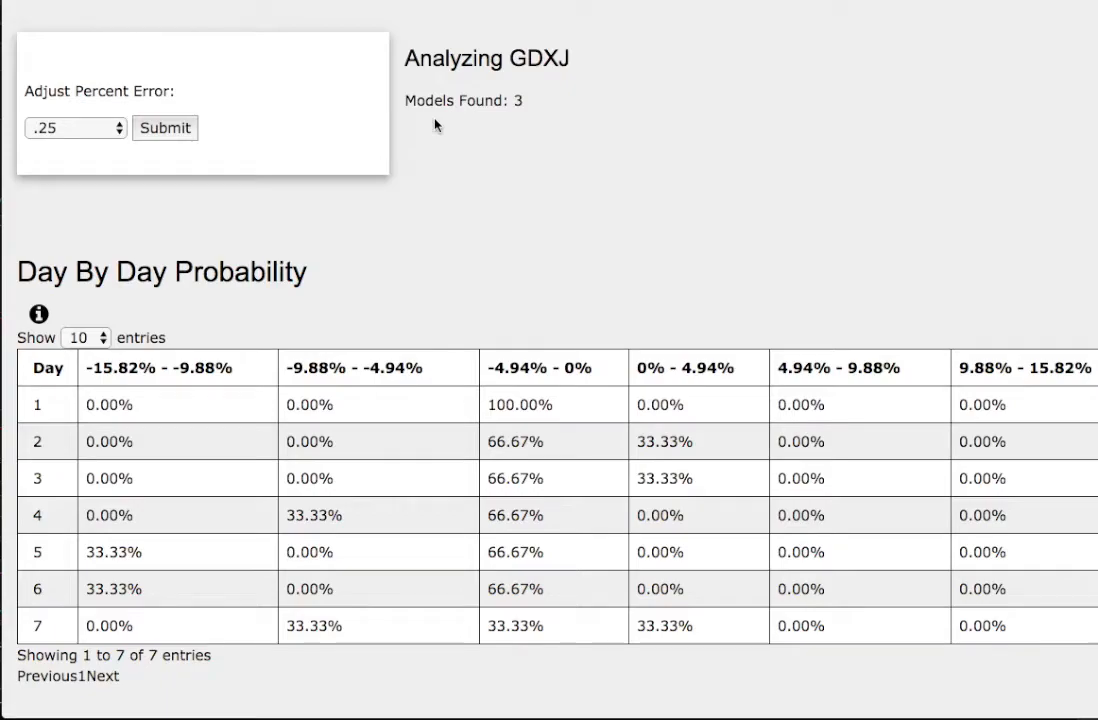
{"action": "mouse_move", "coordinate": [424, 144]}
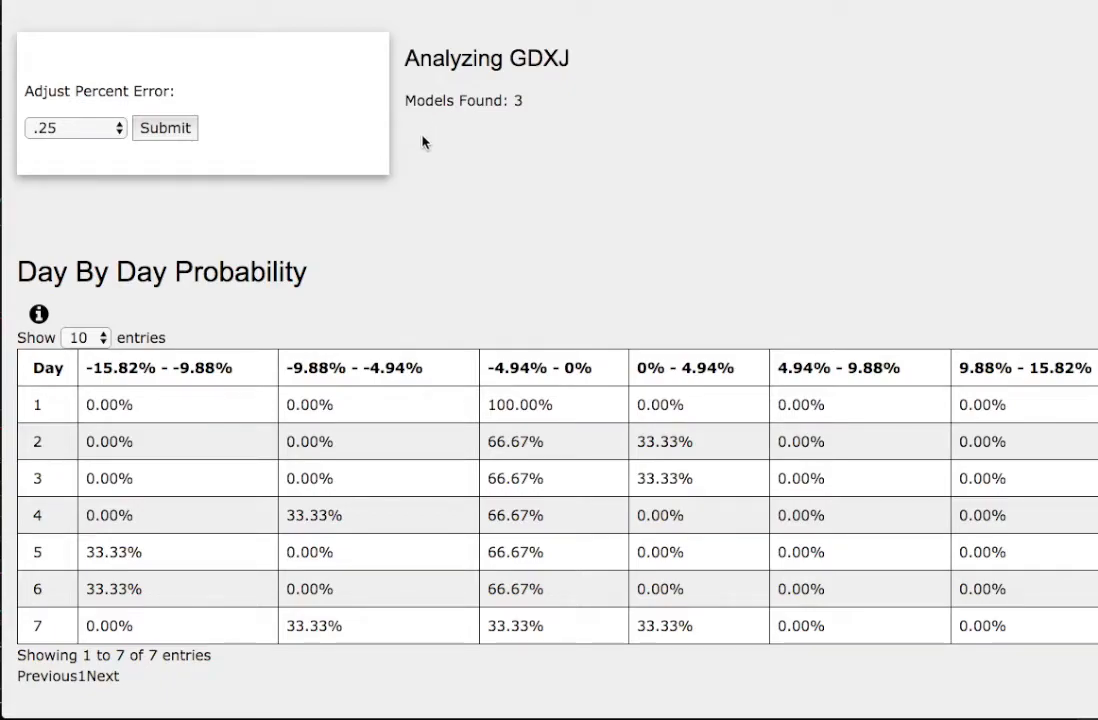
{"action": "mouse_move", "coordinate": [84, 502]}
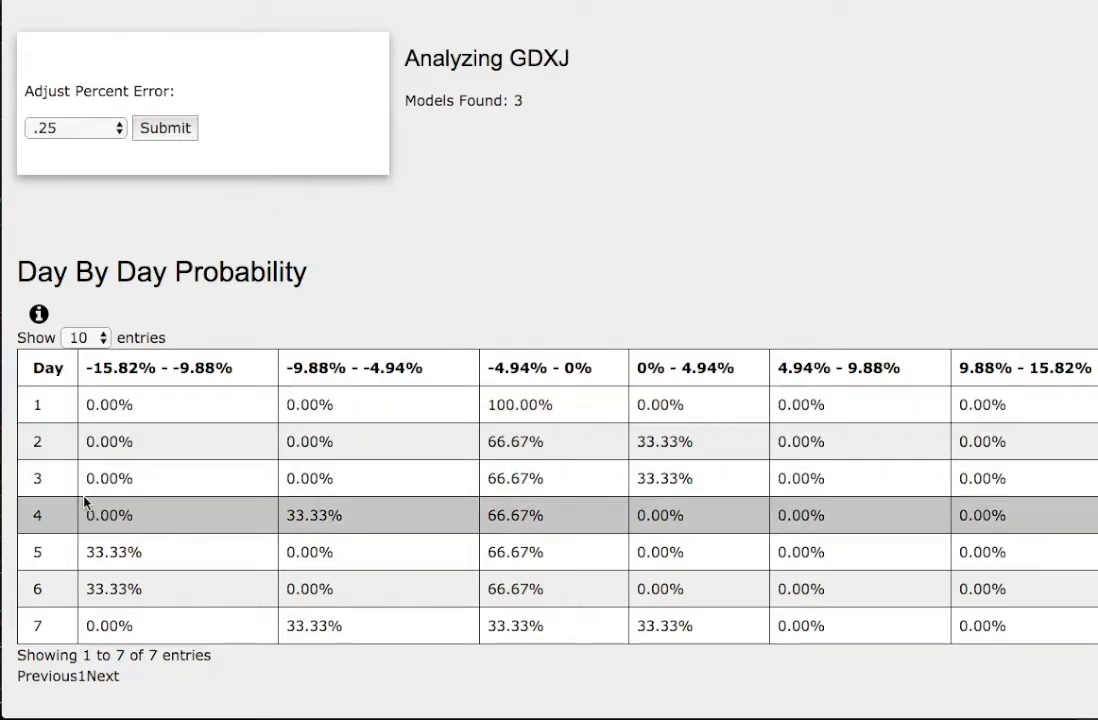
{"action": "mouse_move", "coordinate": [48, 572]}
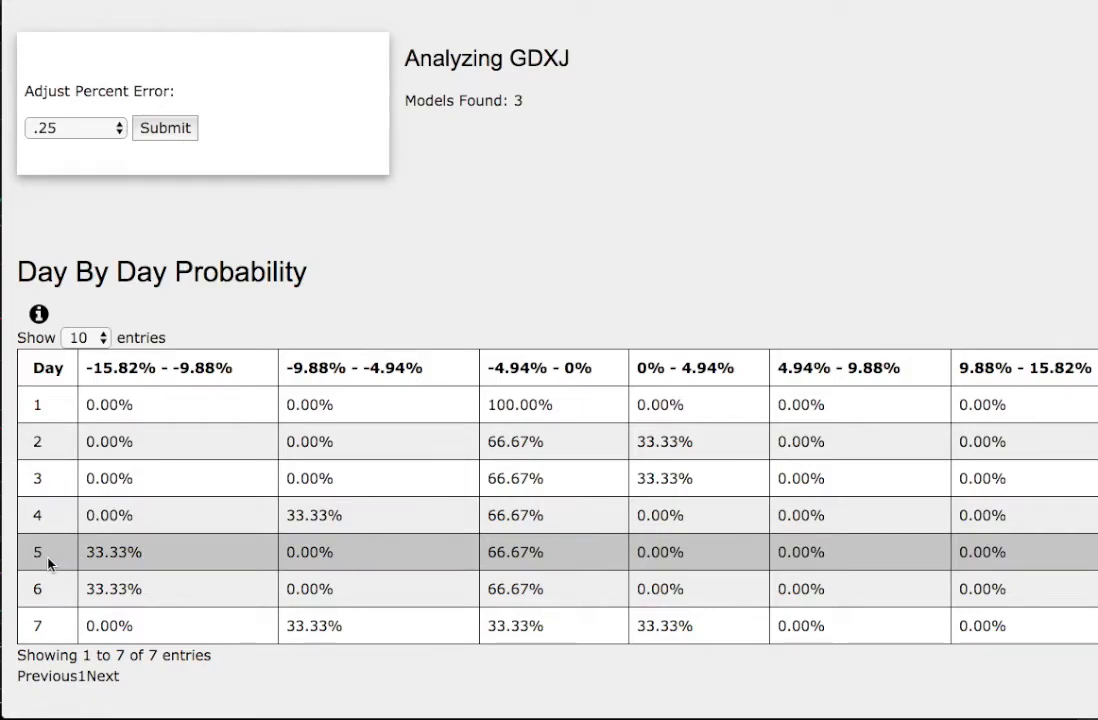
{"action": "mouse_move", "coordinate": [544, 560]}
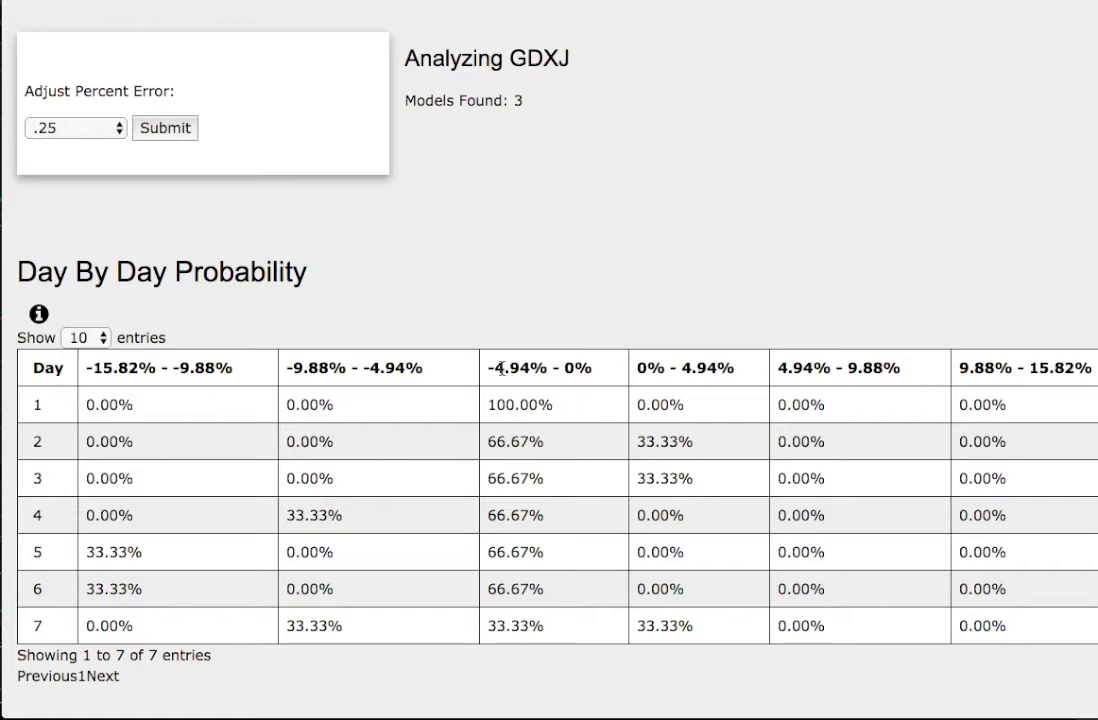
{"action": "mouse_move", "coordinate": [488, 374]}
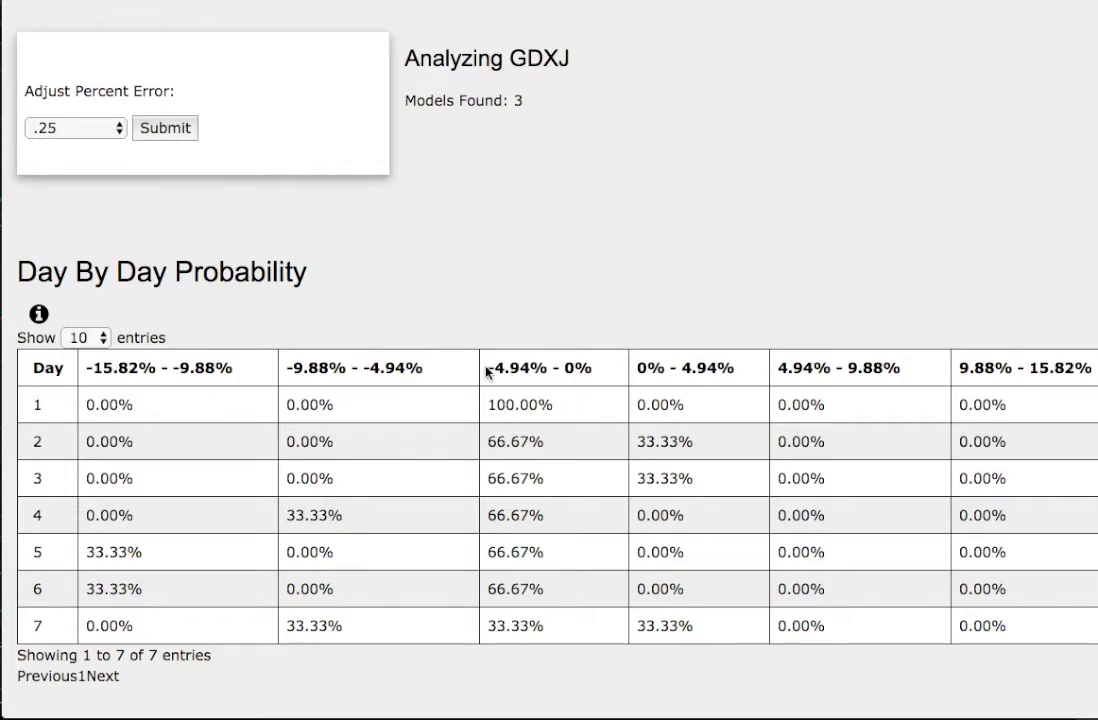
{"action": "mouse_move", "coordinate": [156, 554]}
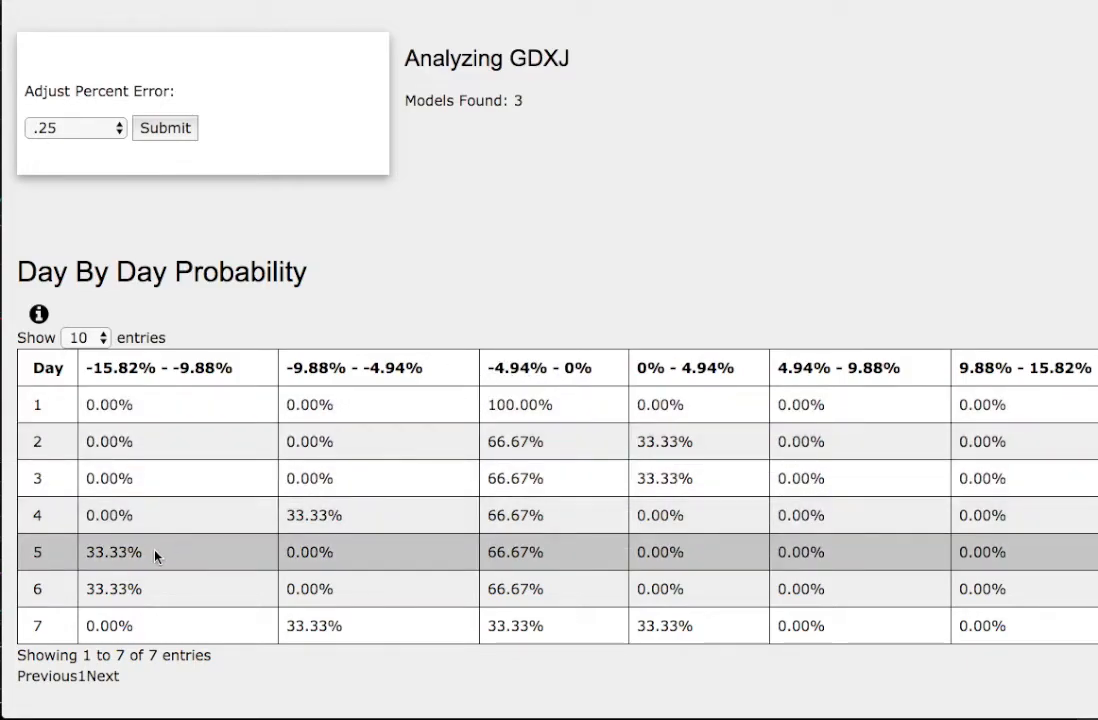
{"action": "mouse_move", "coordinate": [240, 414]}
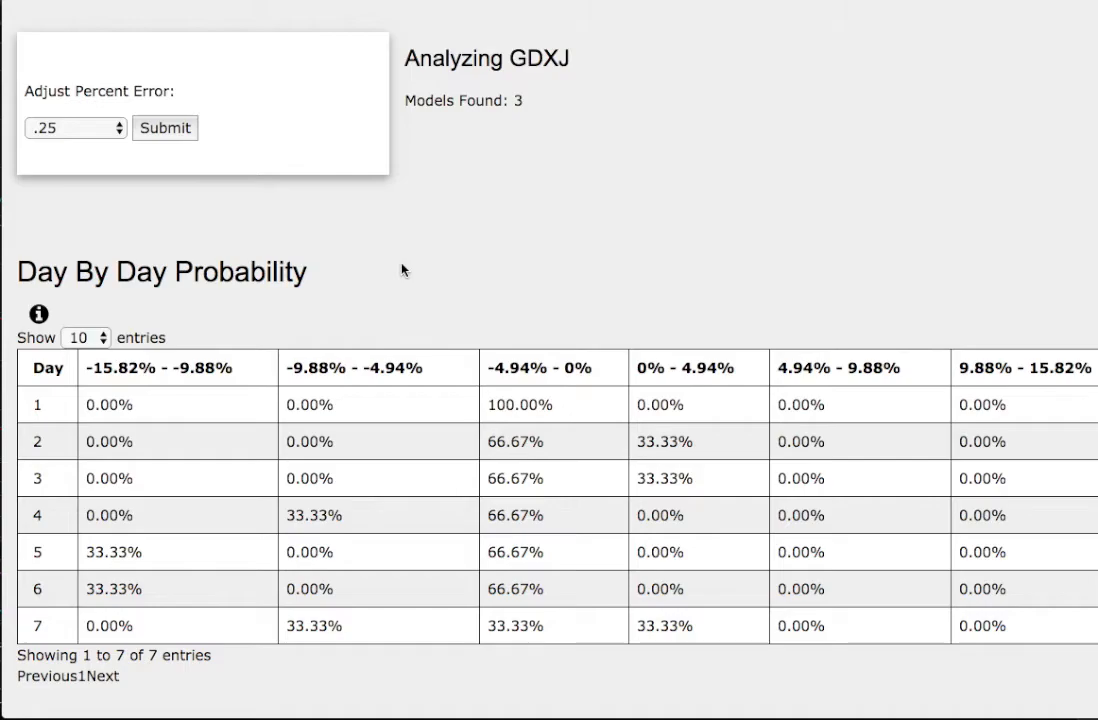
{"action": "mouse_move", "coordinate": [464, 132]}
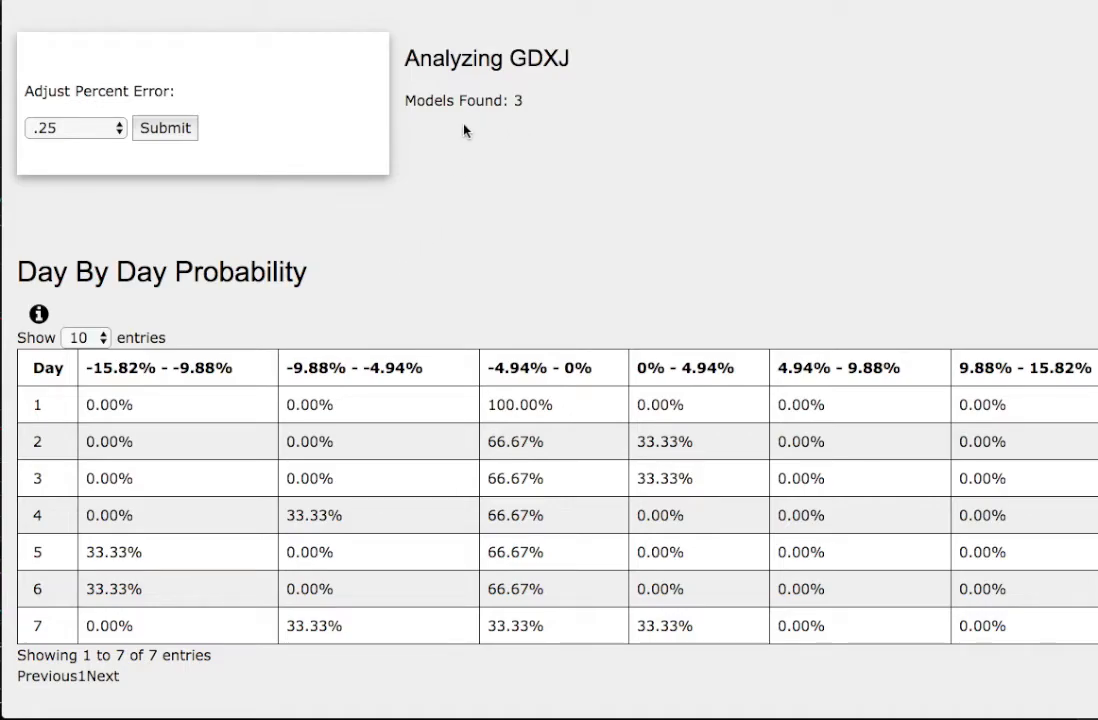
{"action": "mouse_move", "coordinate": [496, 128]}
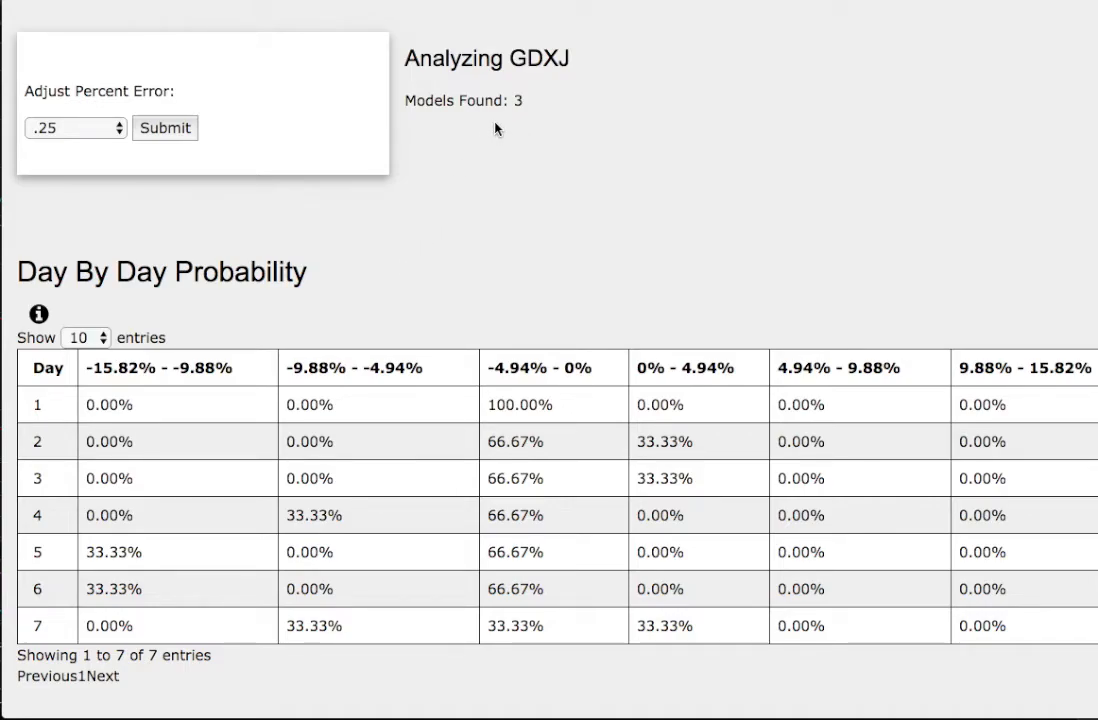
{"action": "mouse_move", "coordinate": [588, 130]}
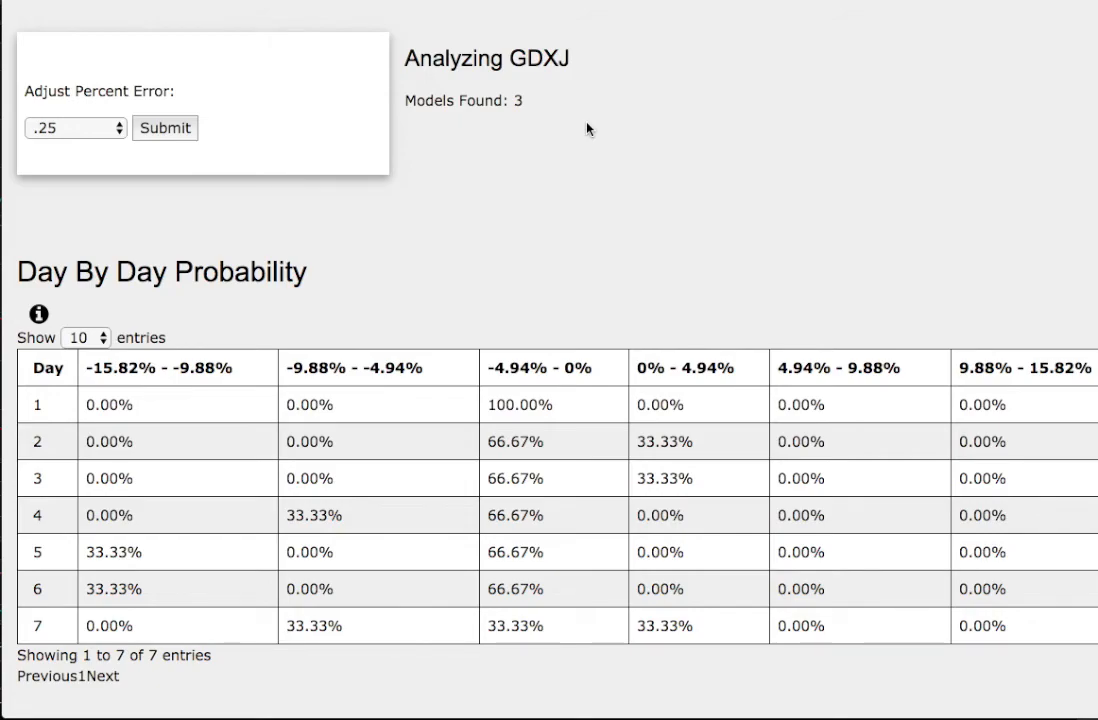